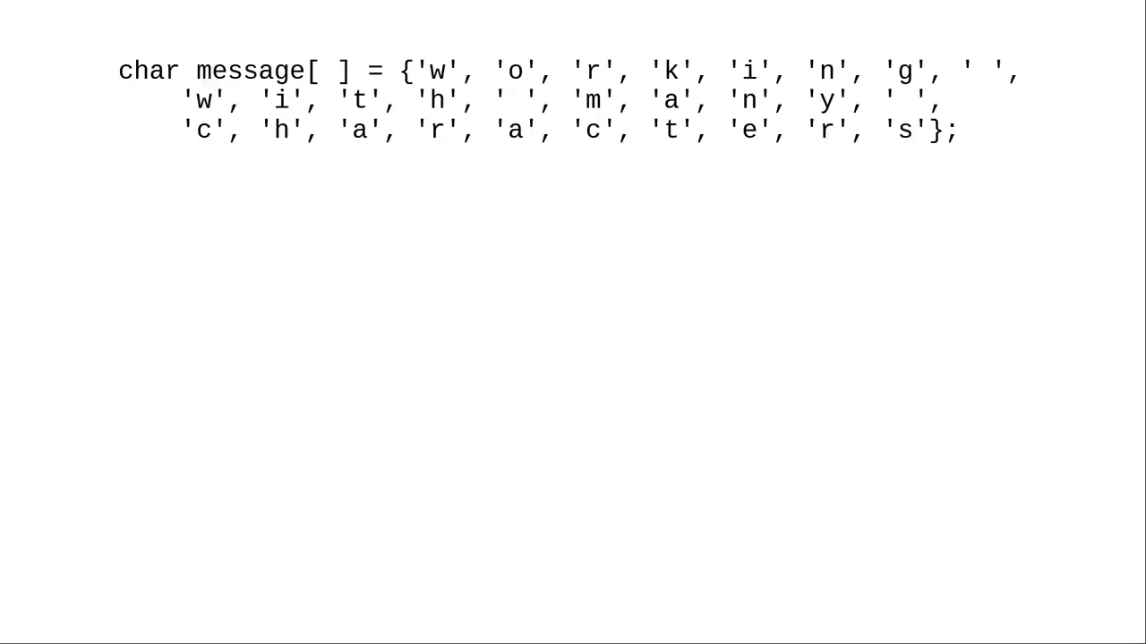
pyautogui.write('?')
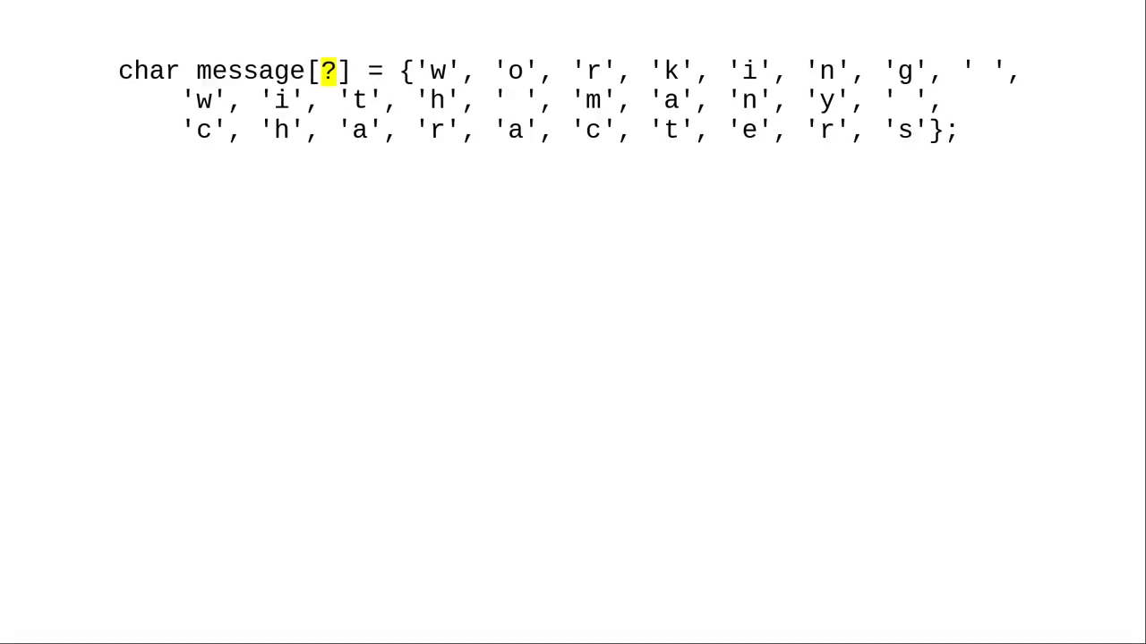